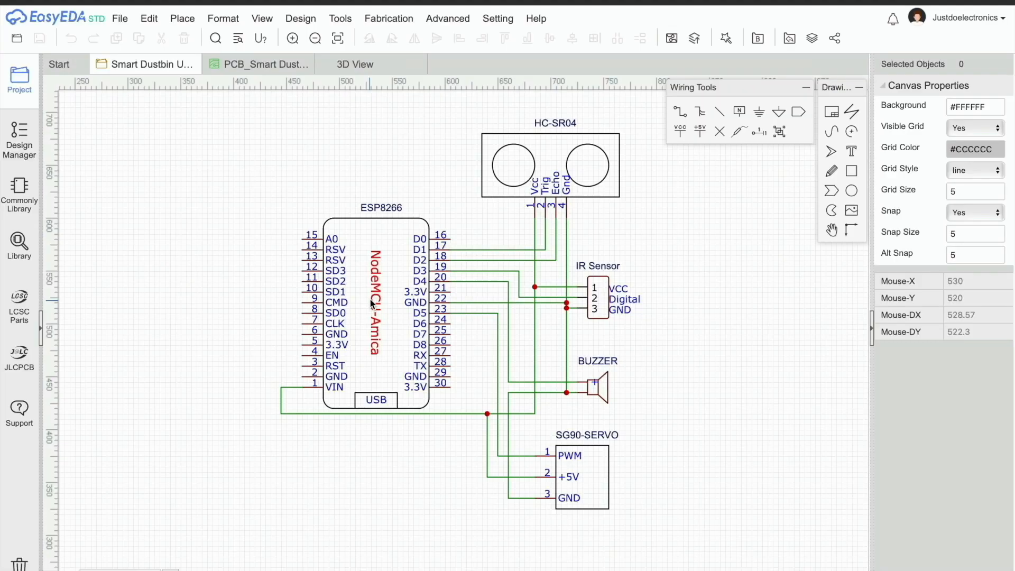
mouse_move(608, 387)
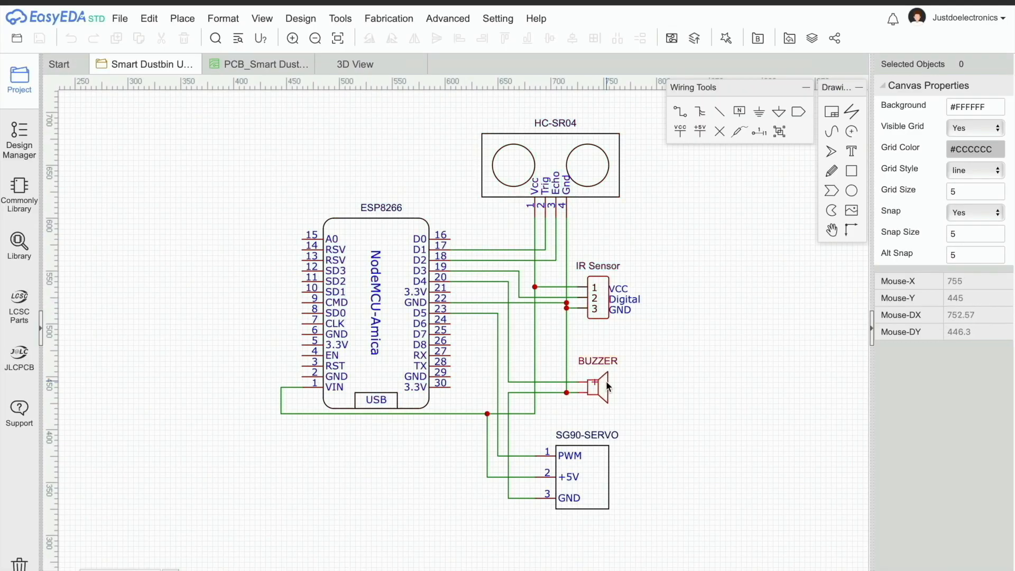
Switch from the ESP8266 schematic to the routed PCB_Smart Dustbin layout.
click(260, 64)
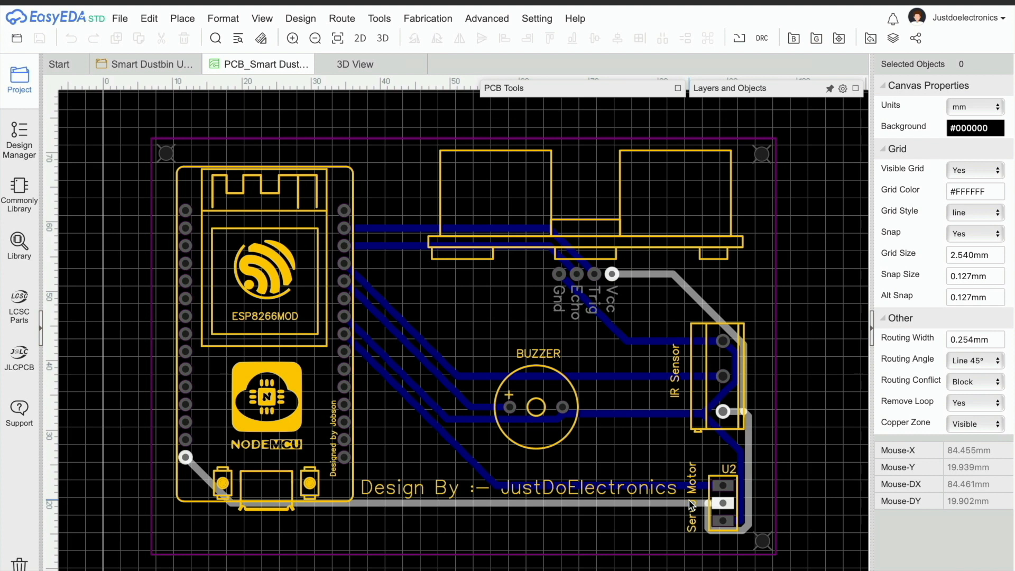
Show the smart dustbin board as a 3D render with buzzer, IR terminal and NodeMCU.
click(354, 64)
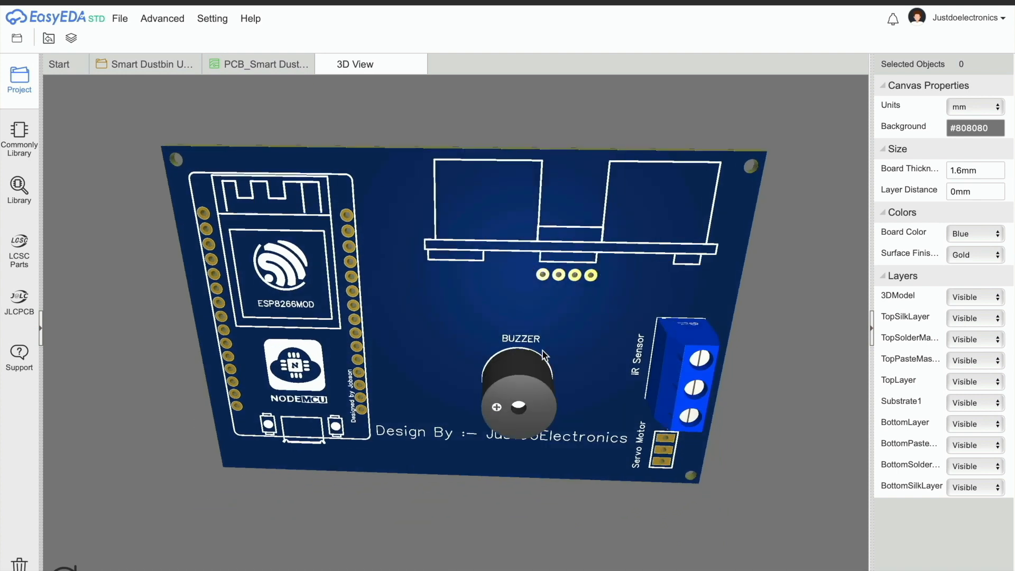
Orbit the 3D board to view it edge-on and then inspect its back side.
drag(544, 355, 556, 482)
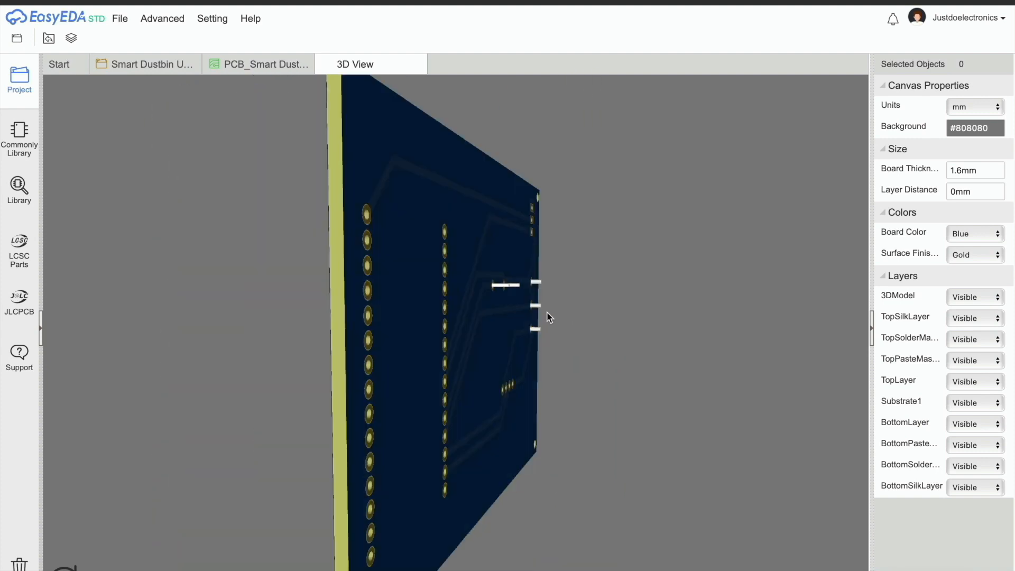
drag(549, 317, 603, 331)
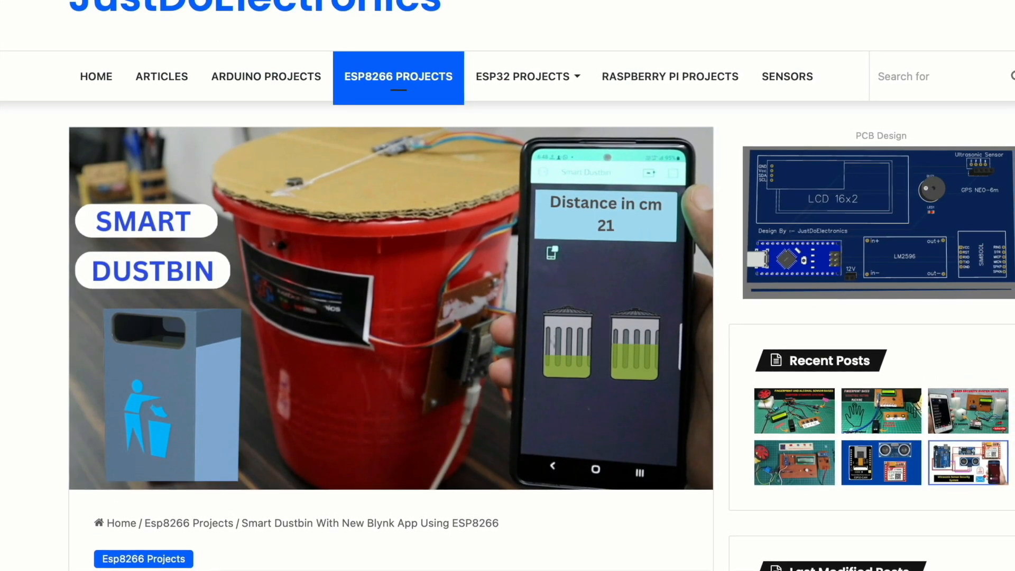
Scroll the Smart Dustbin post past parts list, PCB images and code to its hashtags and author box.
scroll(down, 3)
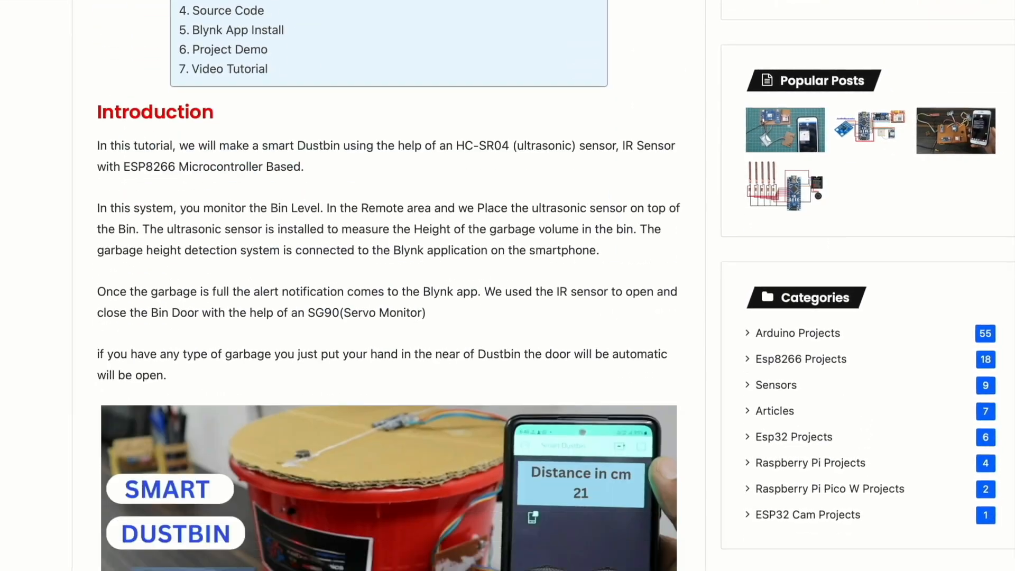
scroll(down, 3)
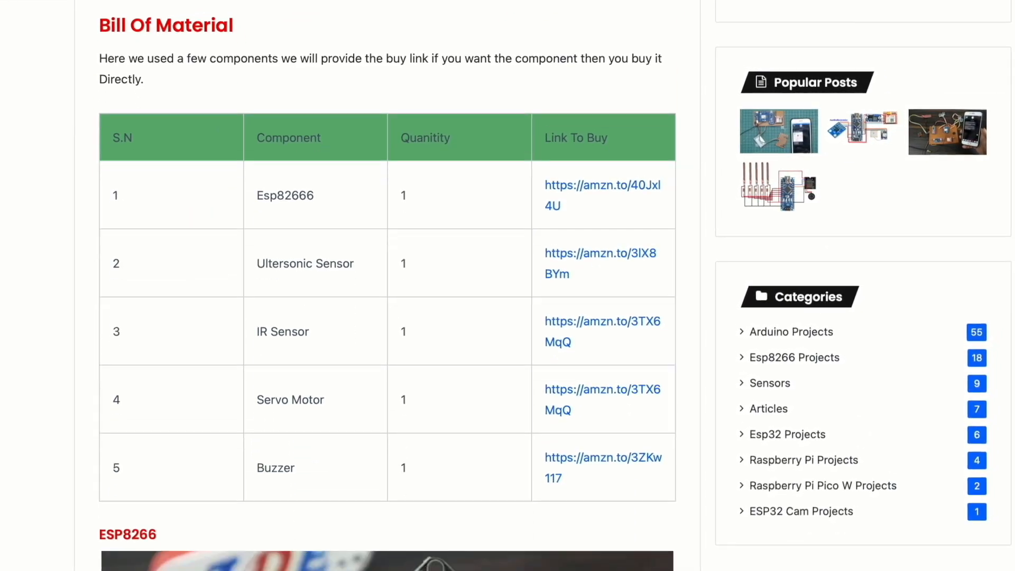
scroll(down, 3)
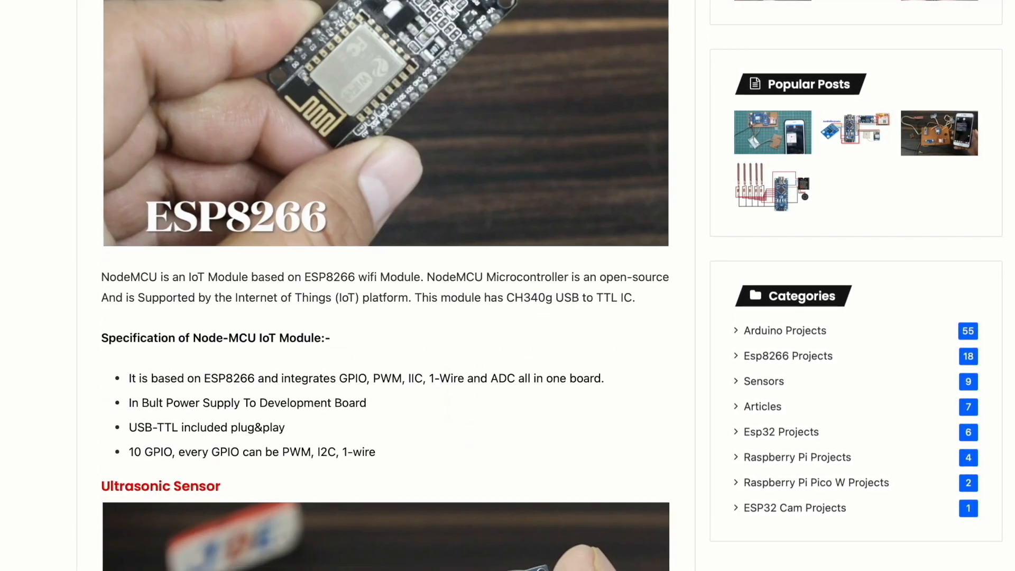
scroll(down, 3)
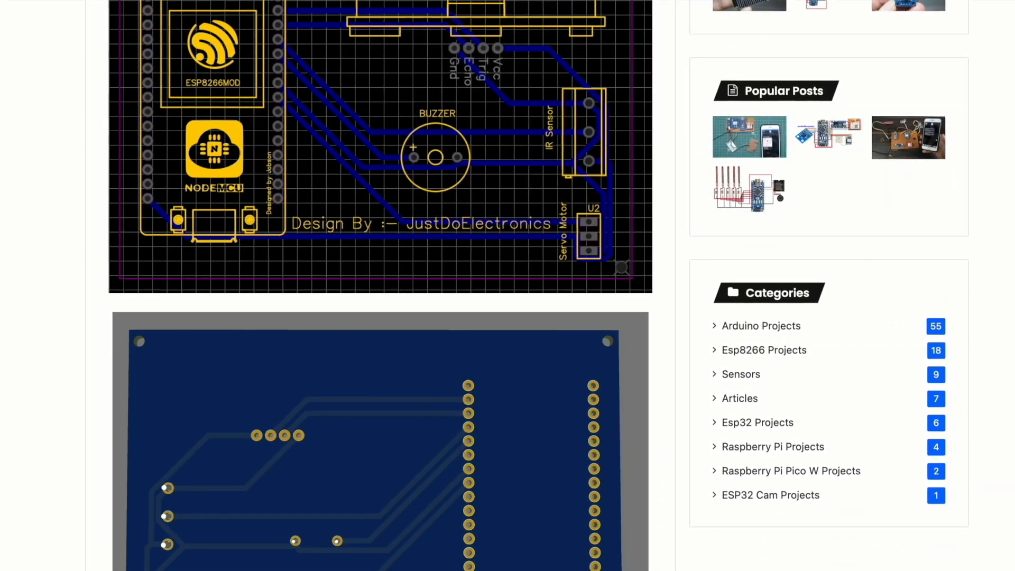
scroll(down, 3)
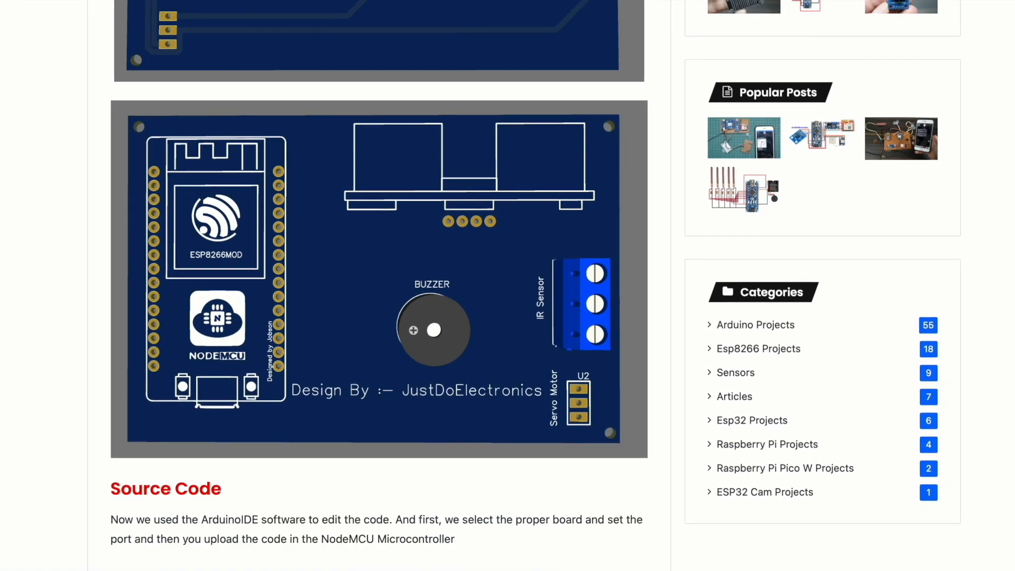
scroll(down, 3)
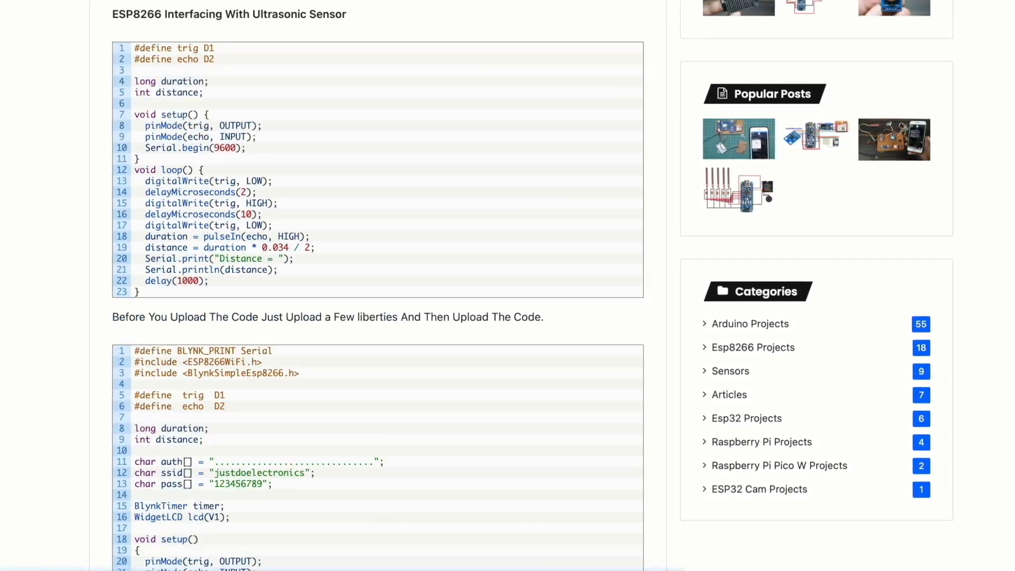
scroll(down, 3)
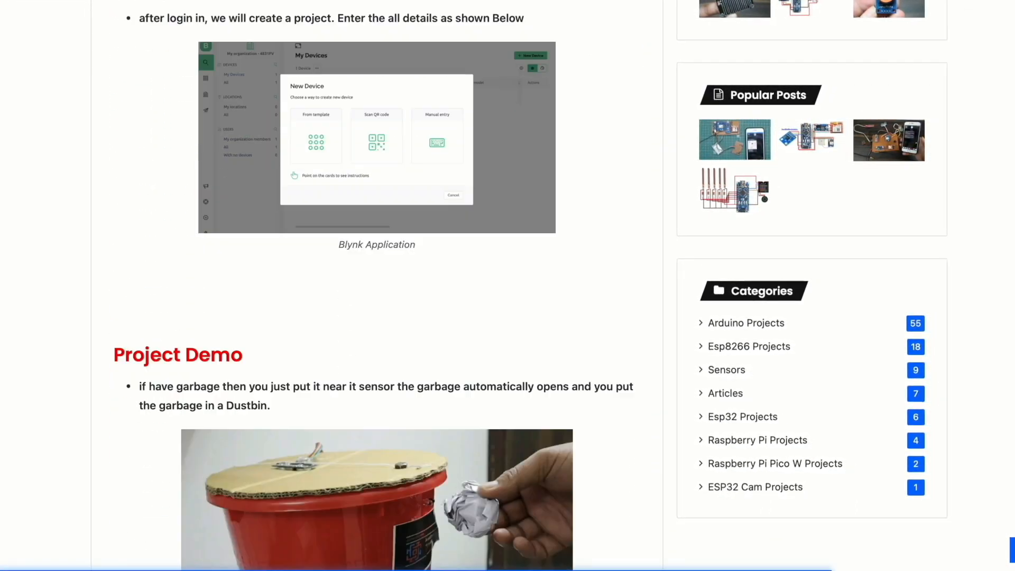
scroll(down, 3)
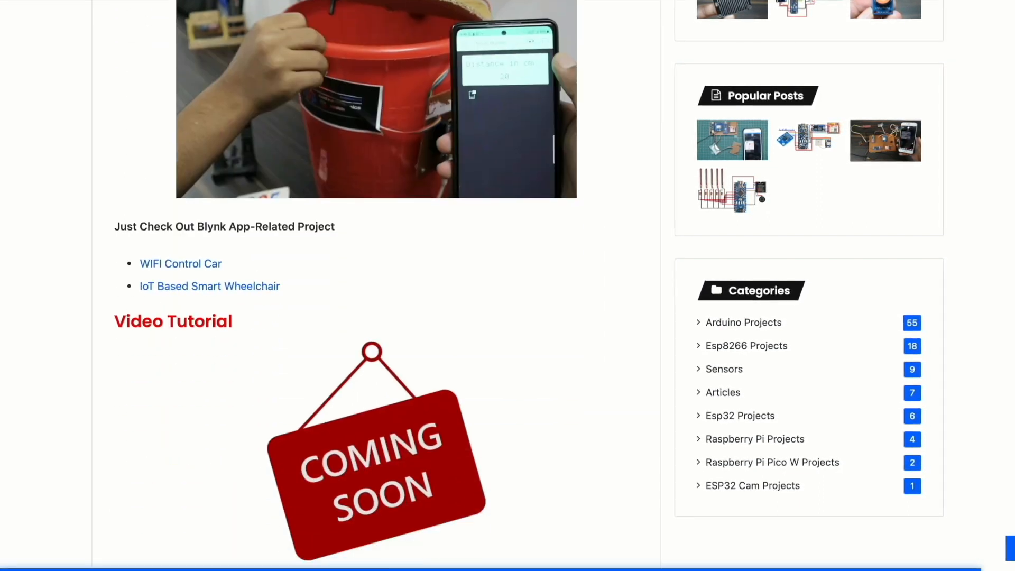
scroll(down, 3)
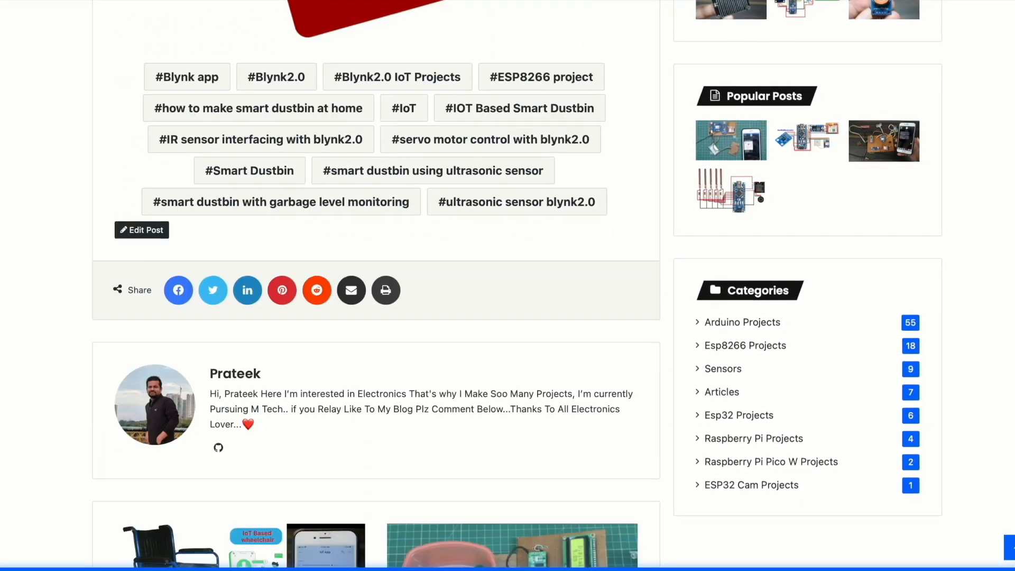